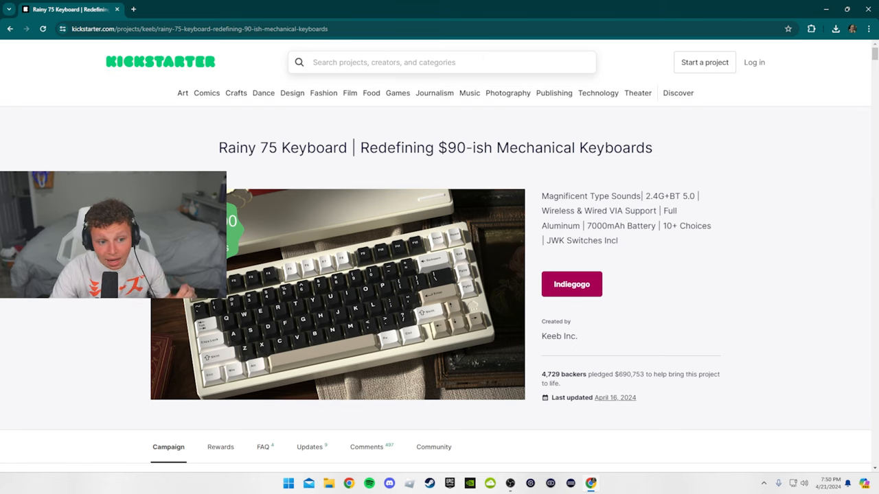
Step: Scroll to the campaign details: $690,753 from 4,729 backers and the sold-out $89 Lite reward
scroll("down", 3)
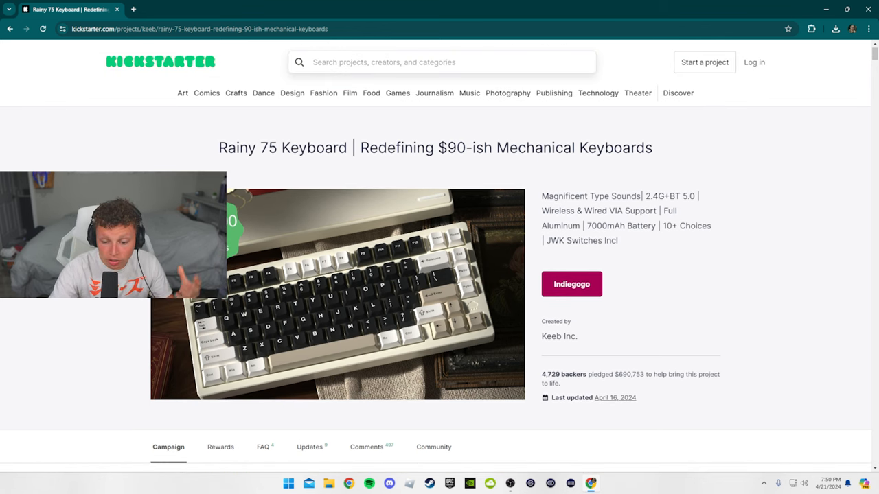
scroll("down", 3)
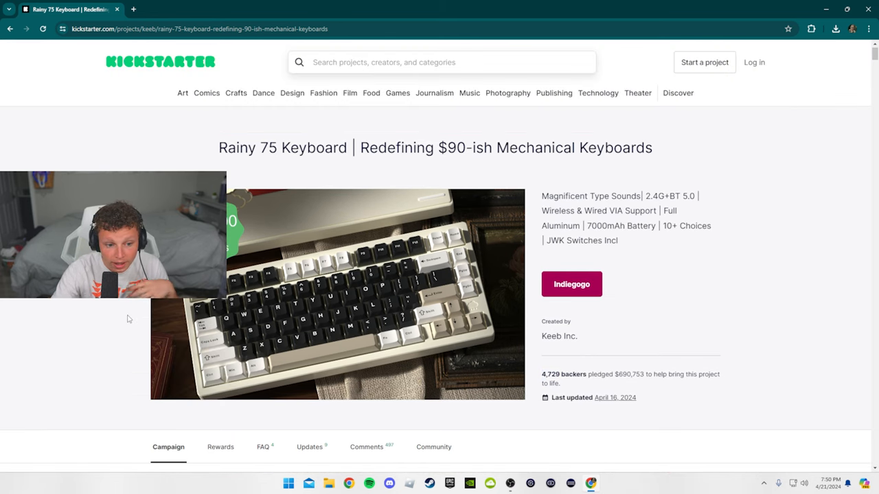
scroll("down", 3)
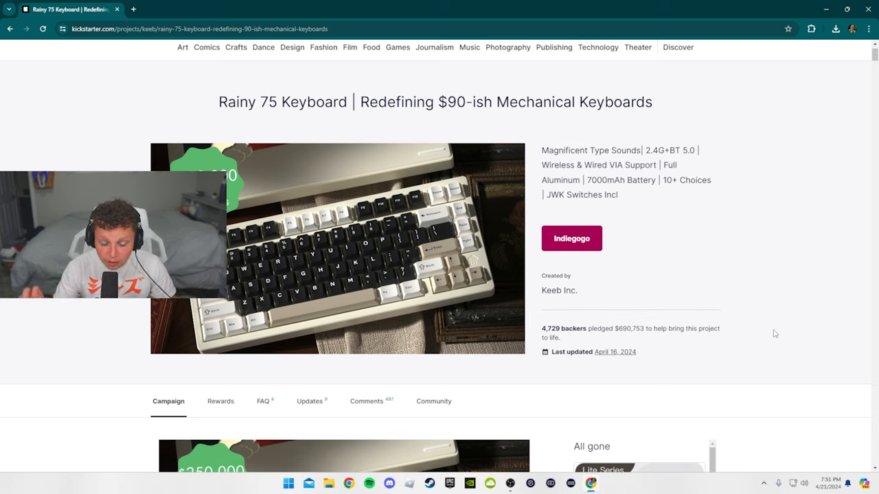
mouse_move(786, 297)
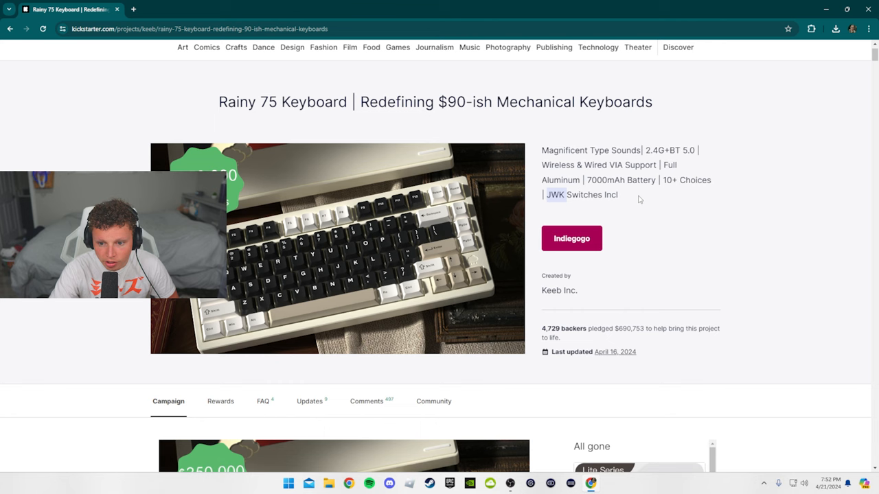
scroll("down", 3)
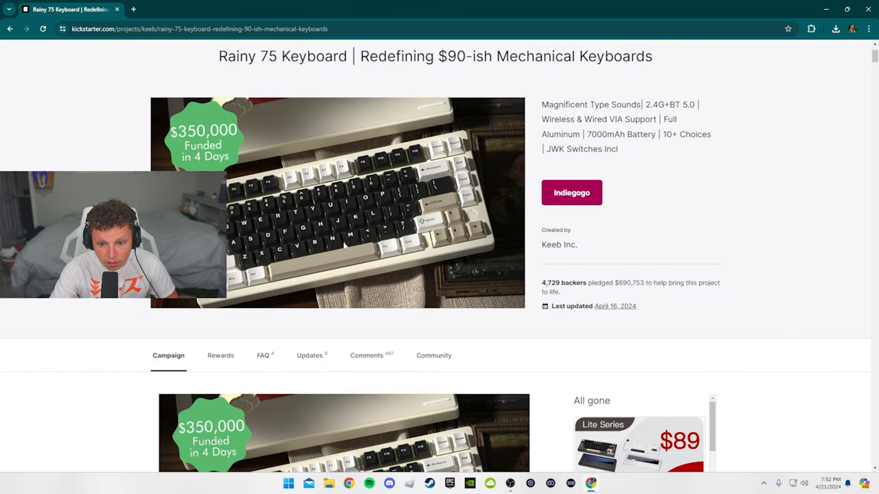
scroll("up", 3)
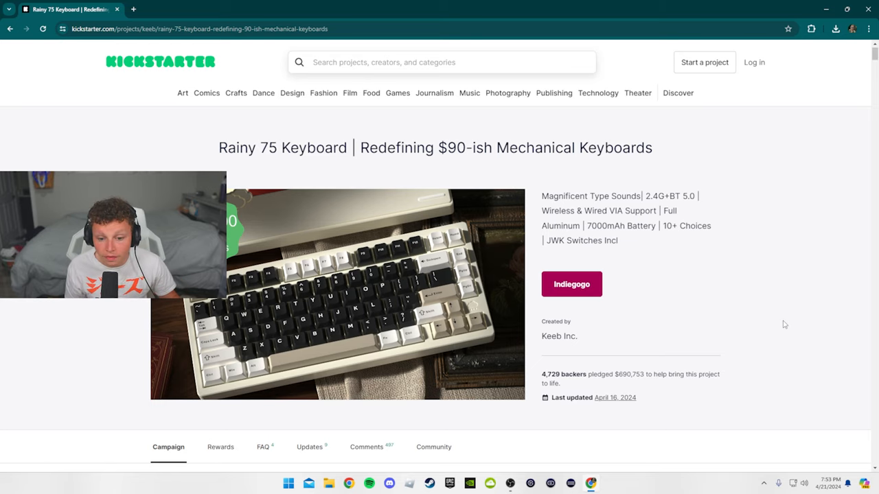
scroll("down", 3)
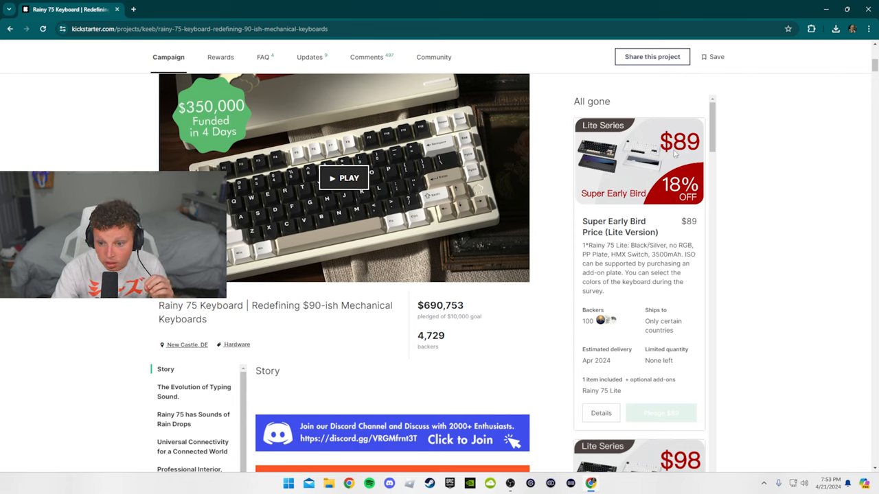
mouse_move(739, 202)
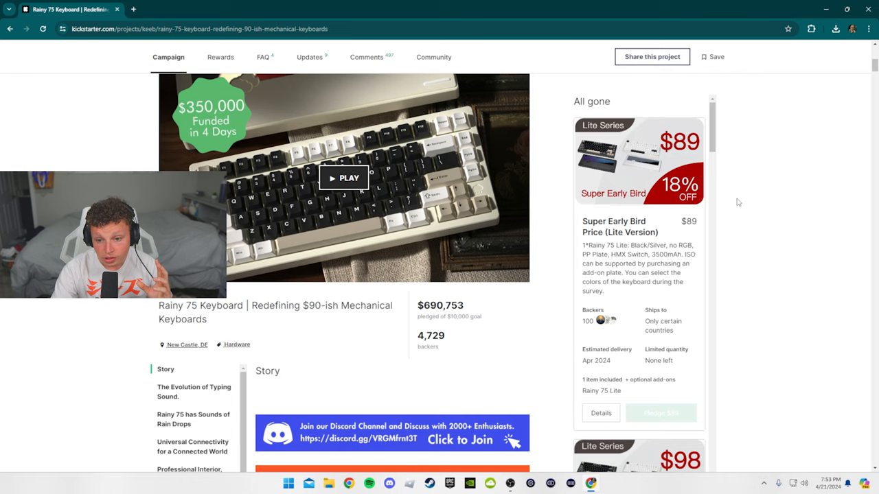
mouse_move(739, 215)
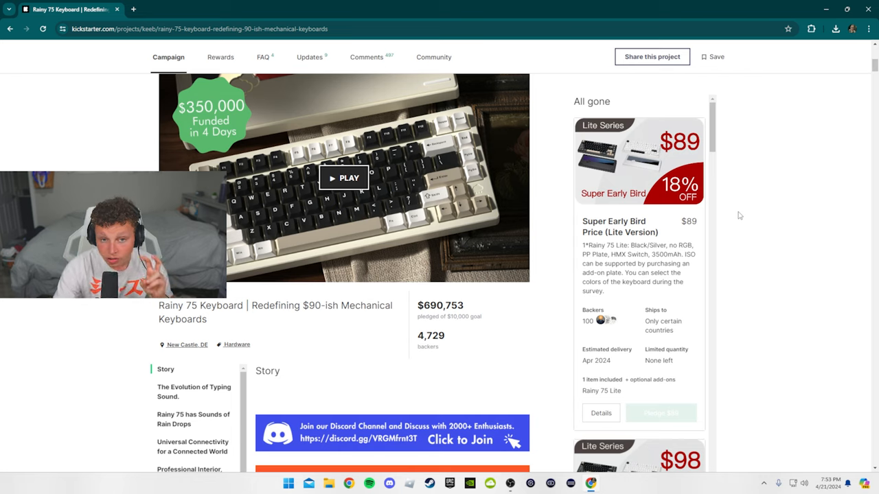
mouse_move(751, 300)
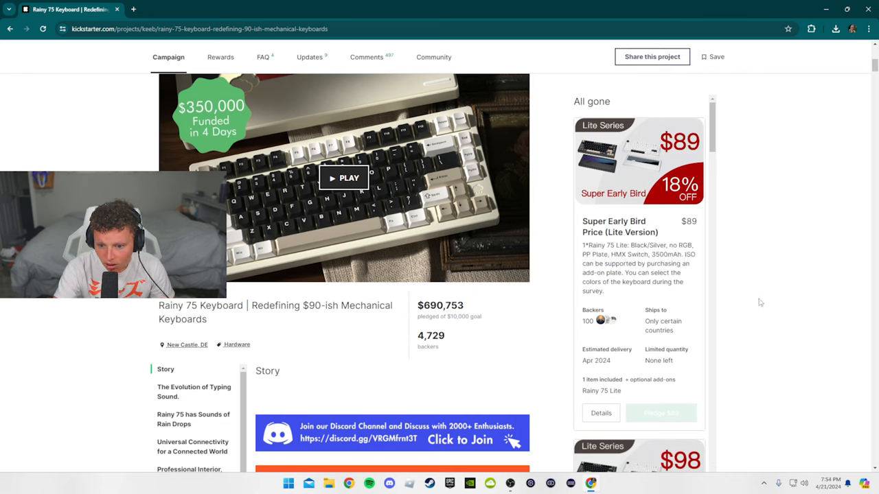
double_click(588, 321)
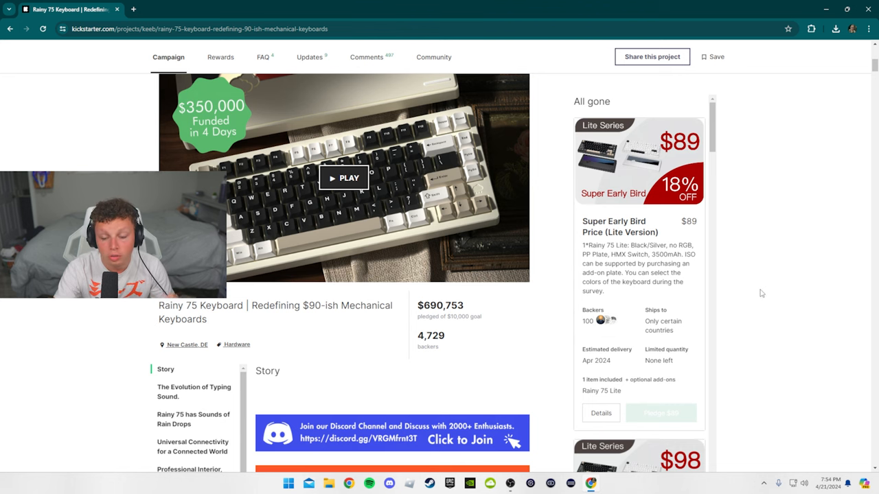
scroll("down", 3)
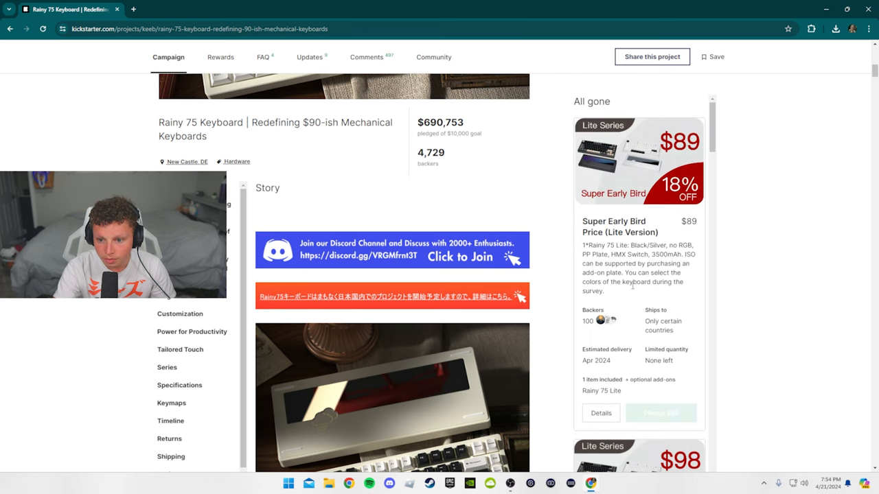
Step: Scroll the rewards past the Lite and Standard tiers to the $115 and $125 Pro Series tiers
scroll("down", 3)
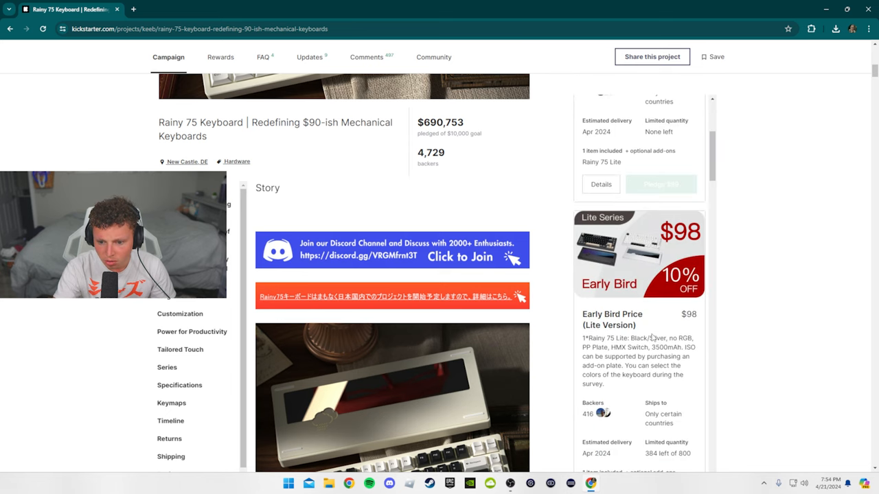
scroll("down", 3)
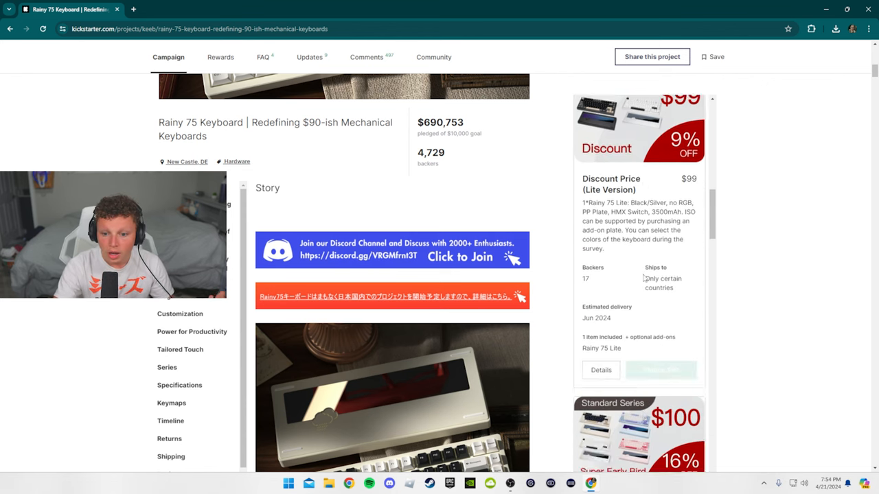
scroll("down", 3)
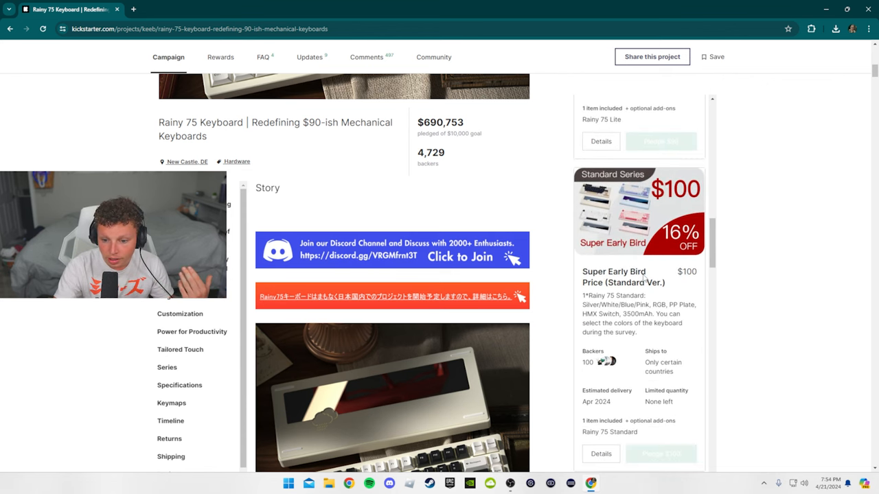
scroll("down", 3)
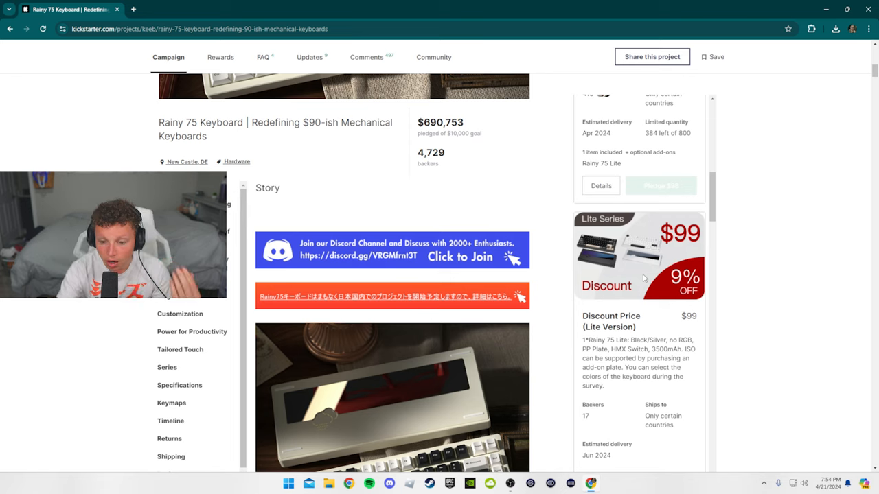
scroll("down", 3)
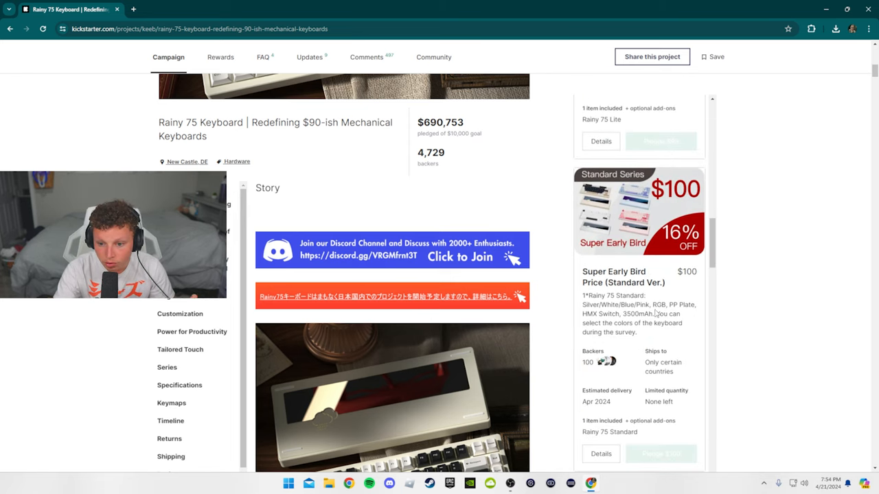
scroll("down", 3)
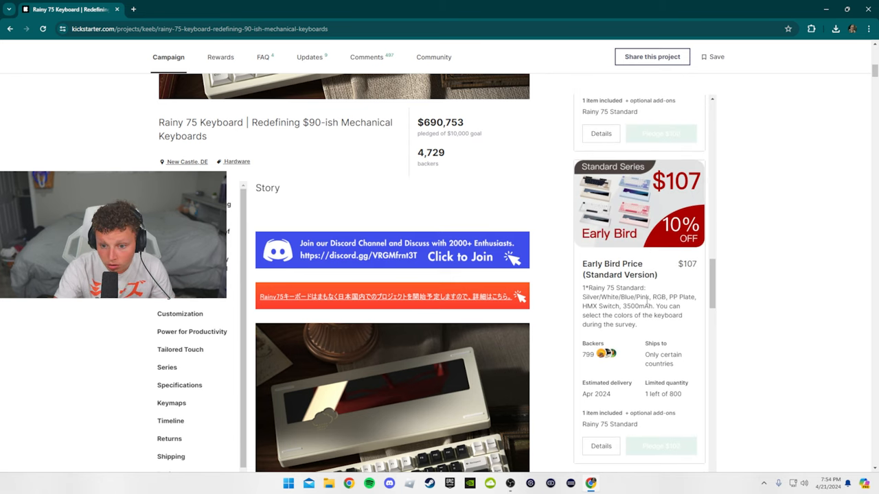
scroll("down", 3)
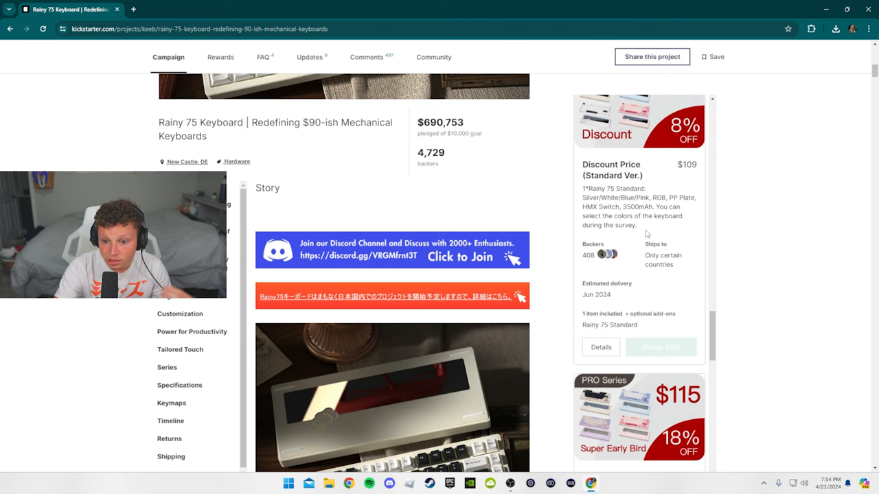
scroll("down", 3)
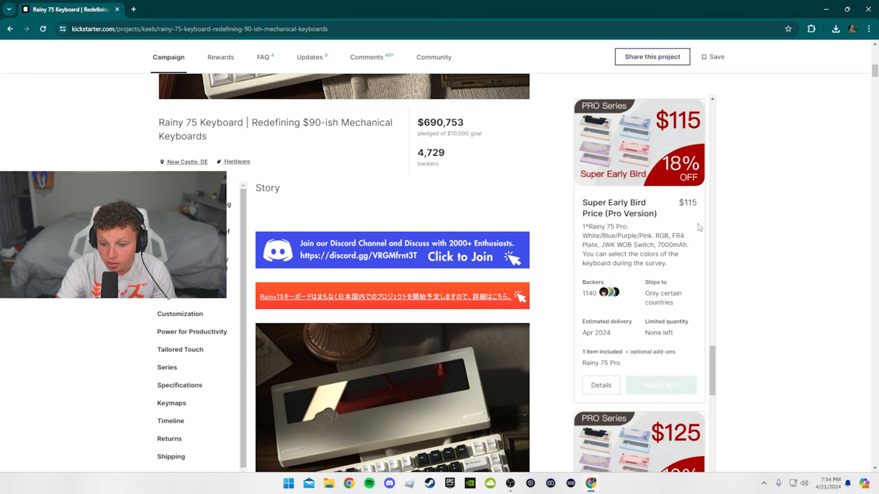
mouse_move(741, 226)
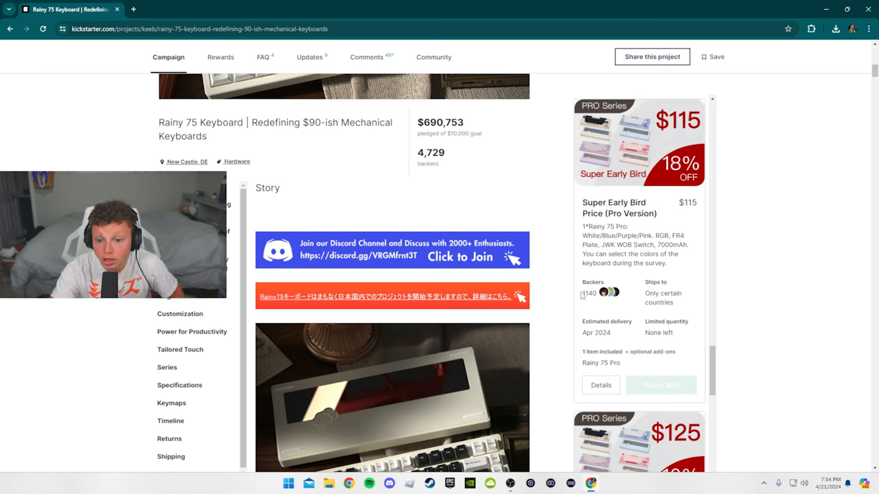
scroll("down", 3)
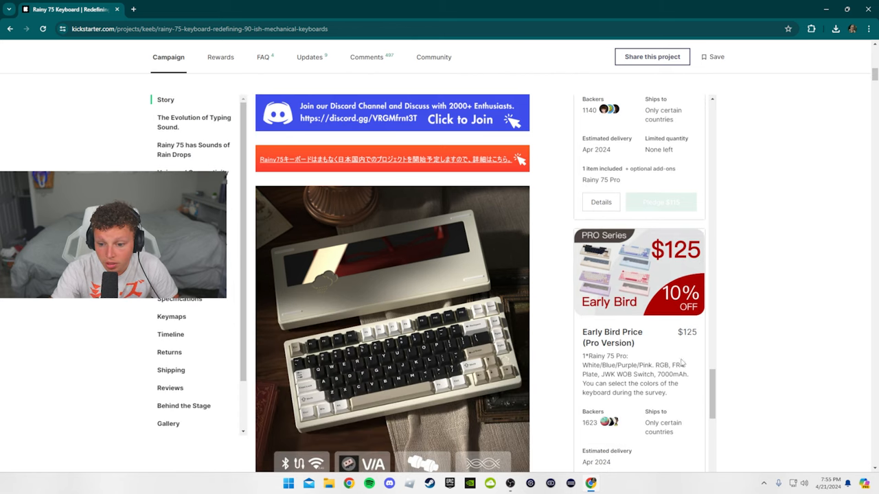
Step: Scroll to the final $128 Pro Version Discount tier and the Jan 10–Feb 9 2024 funding period
scroll("down", 3)
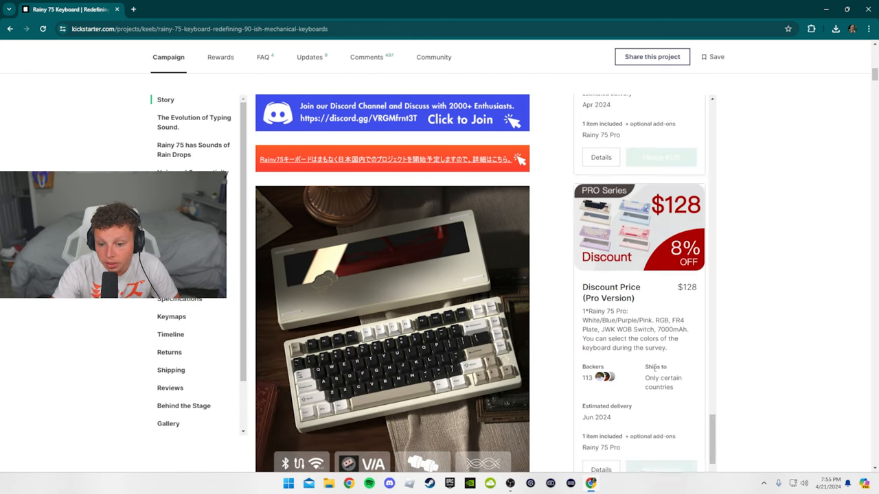
scroll("down", 3)
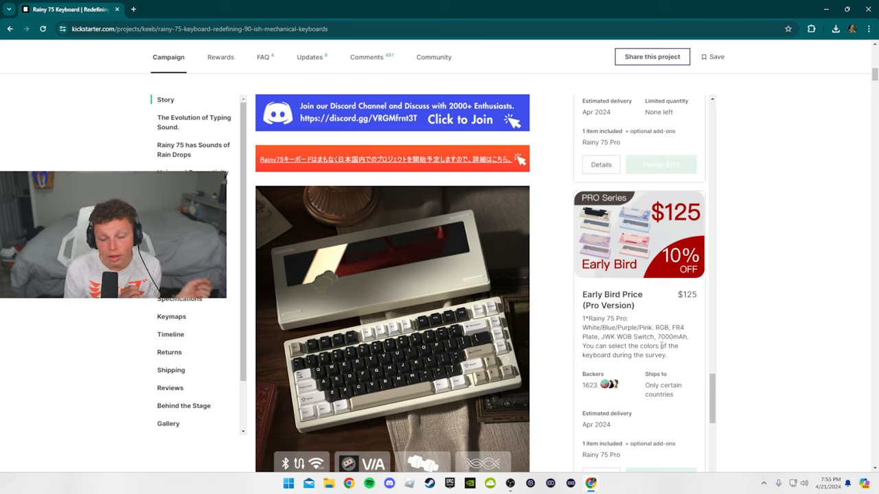
scroll("down", 3)
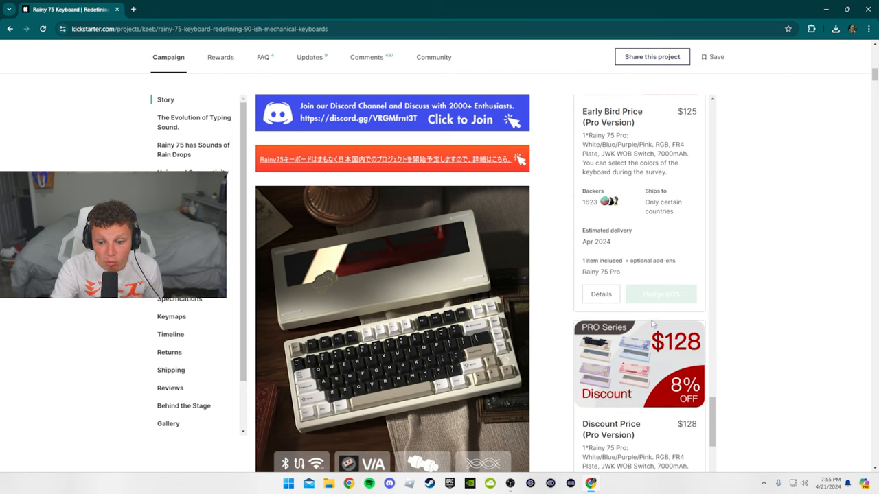
scroll("down", 3)
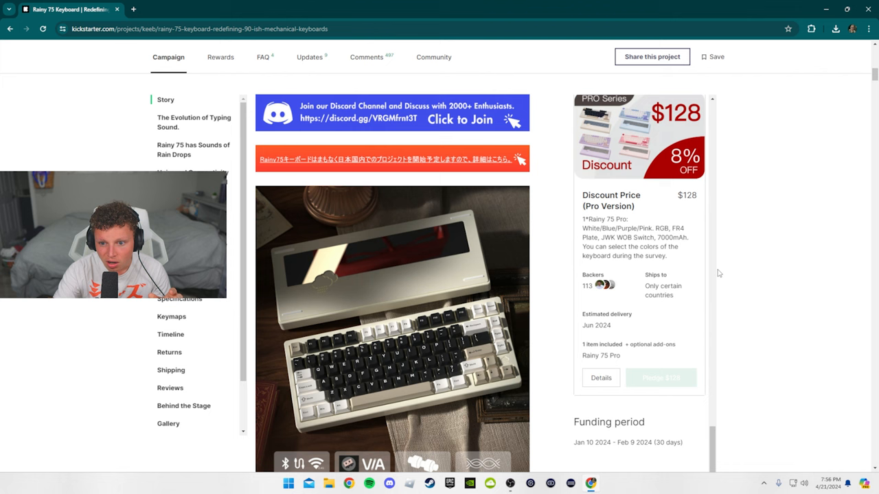
Step: Scroll the story through the feature icons and Hipyo Tech and nearLucid quotes to Reviewers Say
scroll("down", 3)
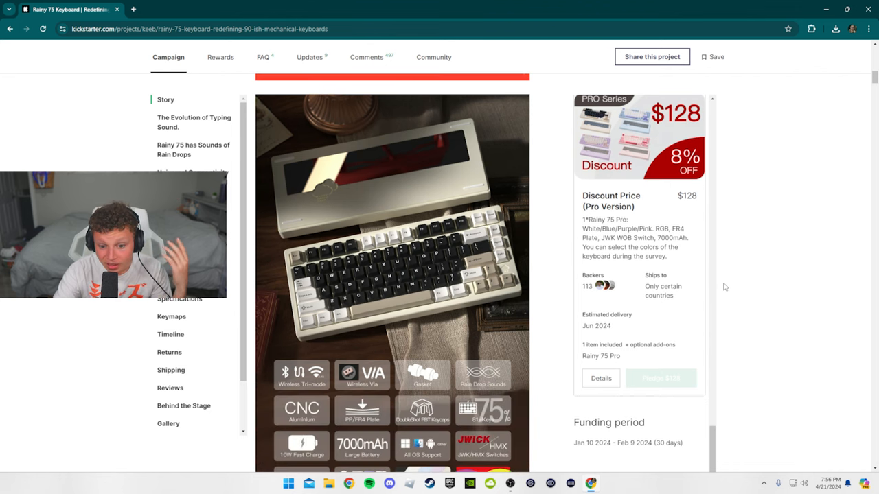
scroll("down", 3)
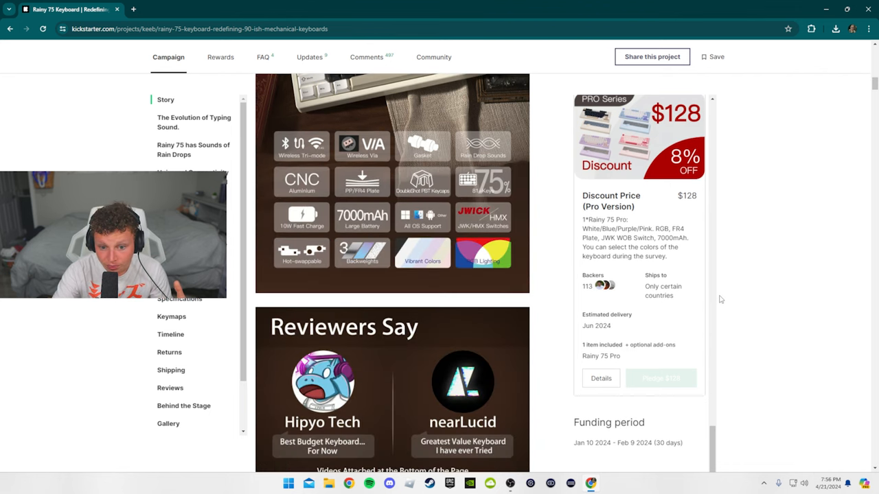
scroll("down", 3)
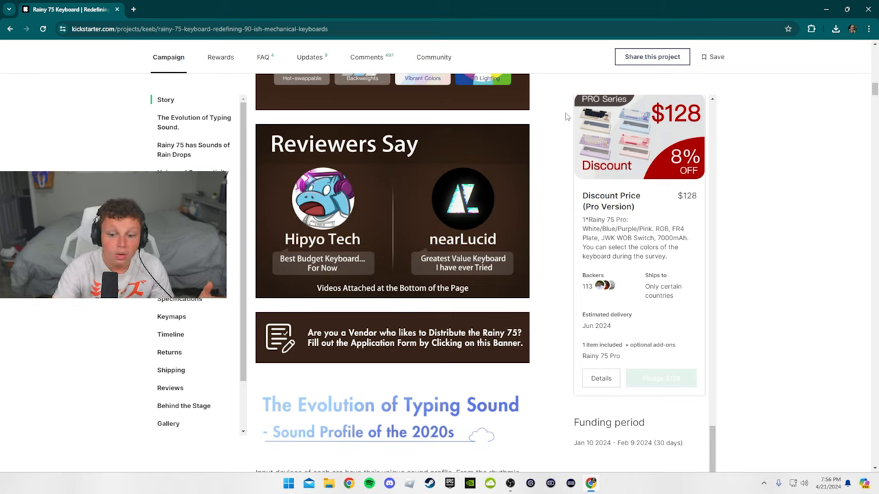
mouse_move(751, 325)
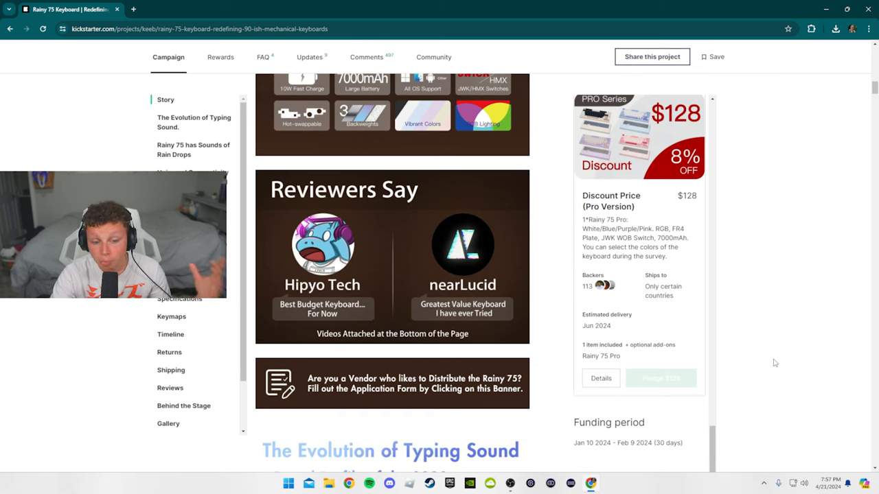
scroll("down", 3)
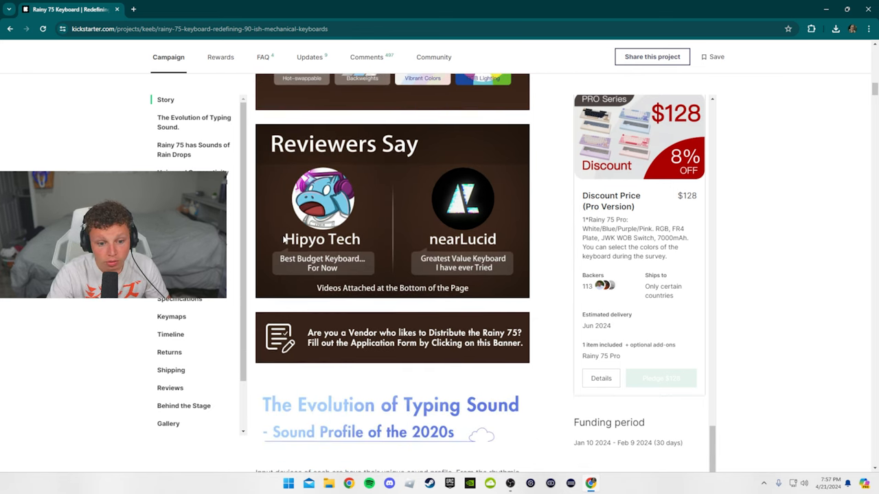
mouse_move(779, 268)
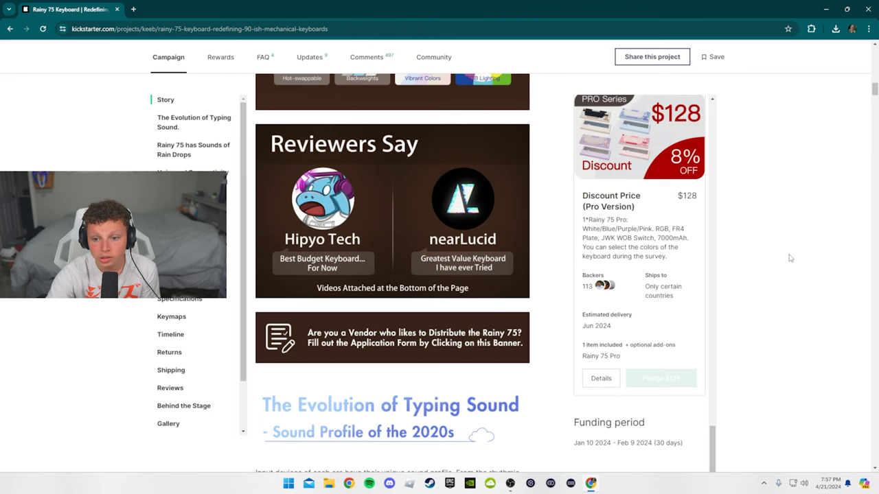
Step: Scroll past the layers, connectivity, VIA and battery sections, then switch to usevia.app
scroll("down", 3)
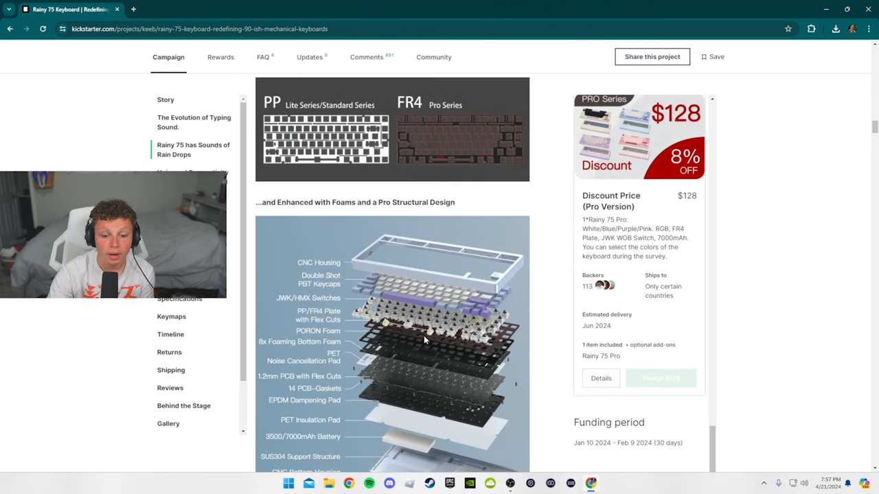
scroll("down", 3)
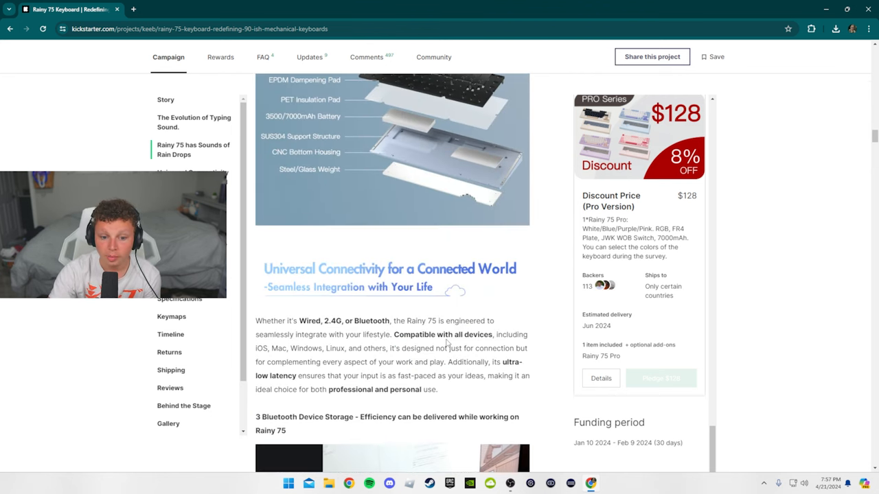
scroll("down", 3)
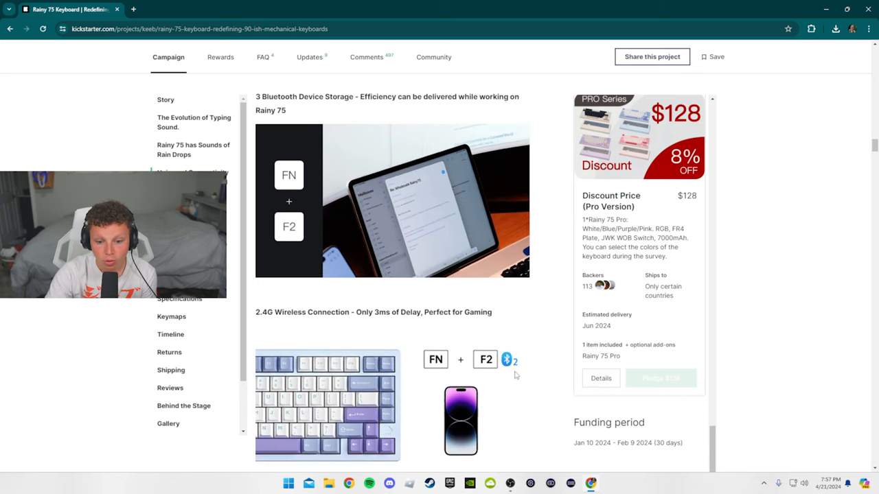
scroll("down", 3)
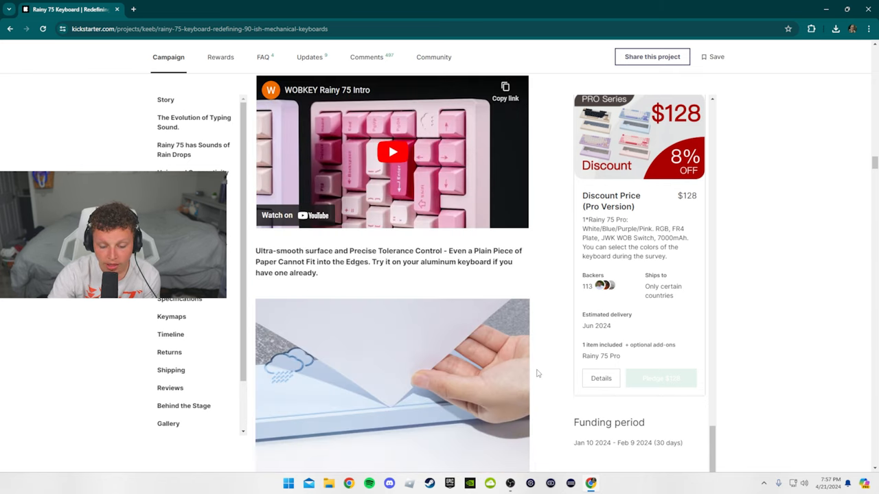
scroll("down", 3)
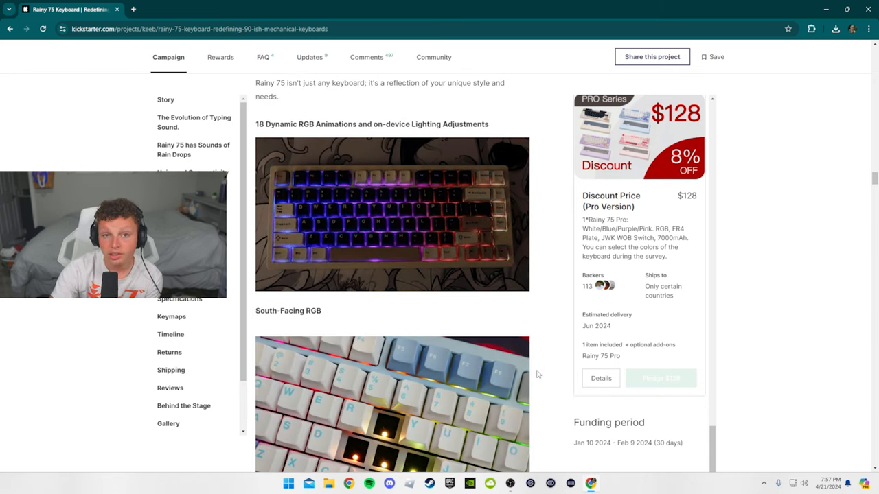
scroll("down", 3)
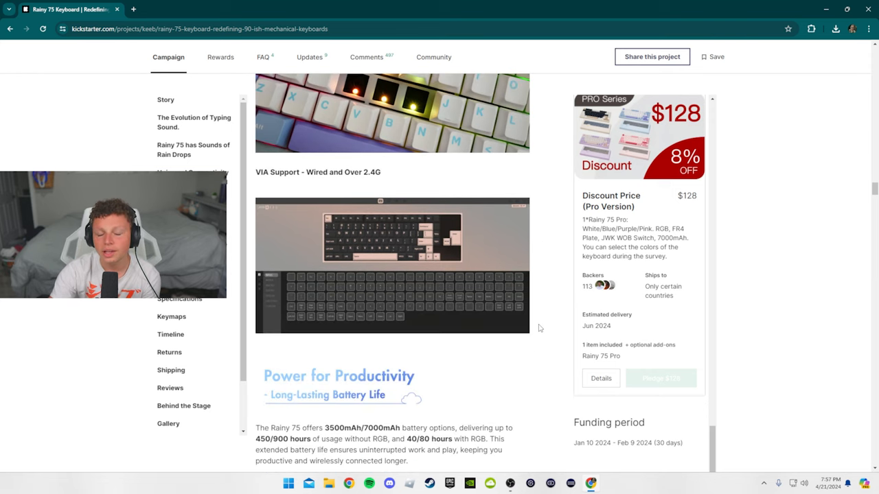
scroll("down", 3)
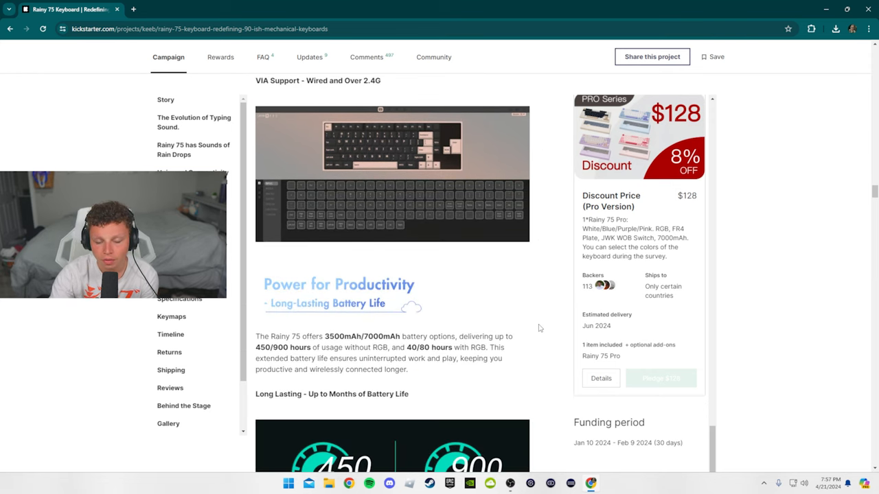
scroll("down", 3)
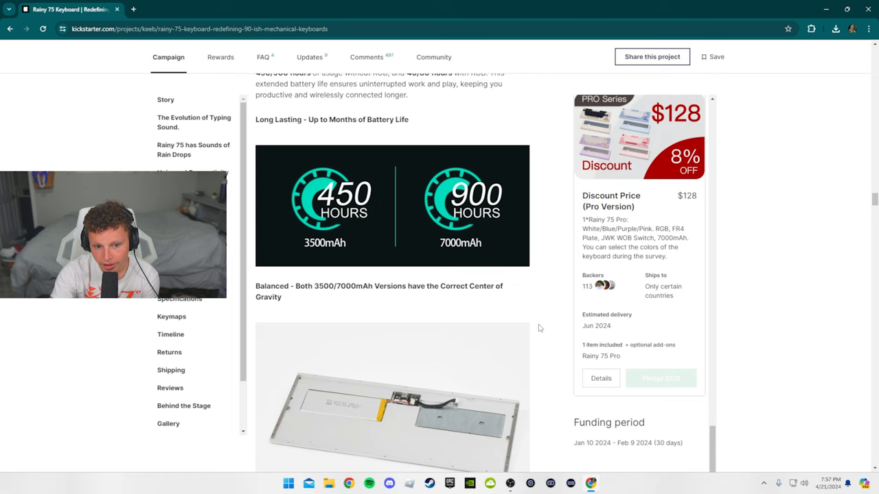
scroll("down", 3)
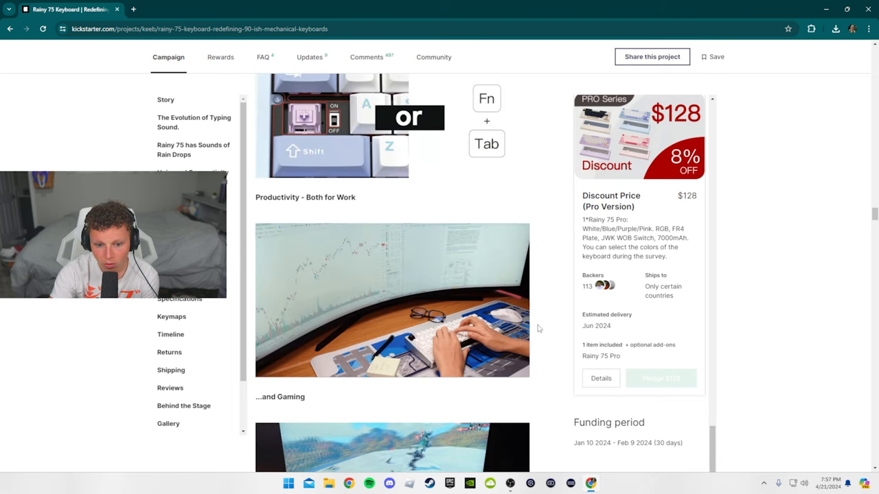
scroll("down", 3)
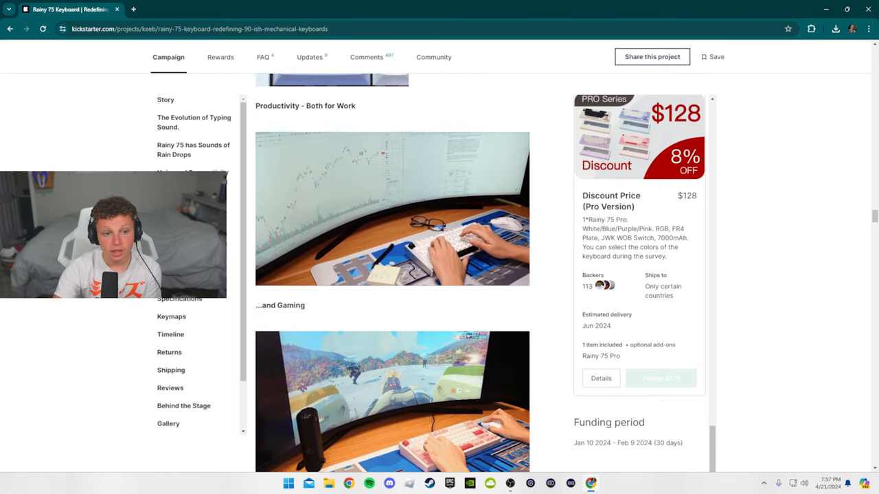
left_click(134, 9)
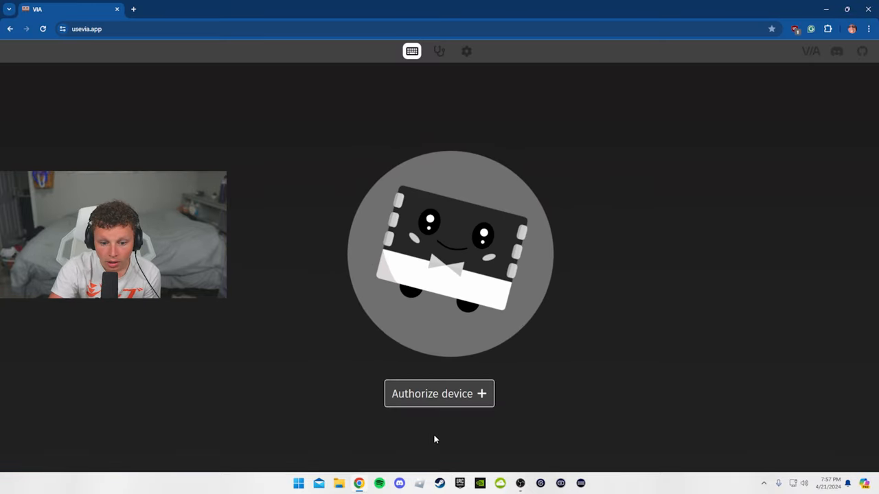
Step: Authorize the Rainy 75 in VIA to load its layer 0 keymap
left_click(439, 393)
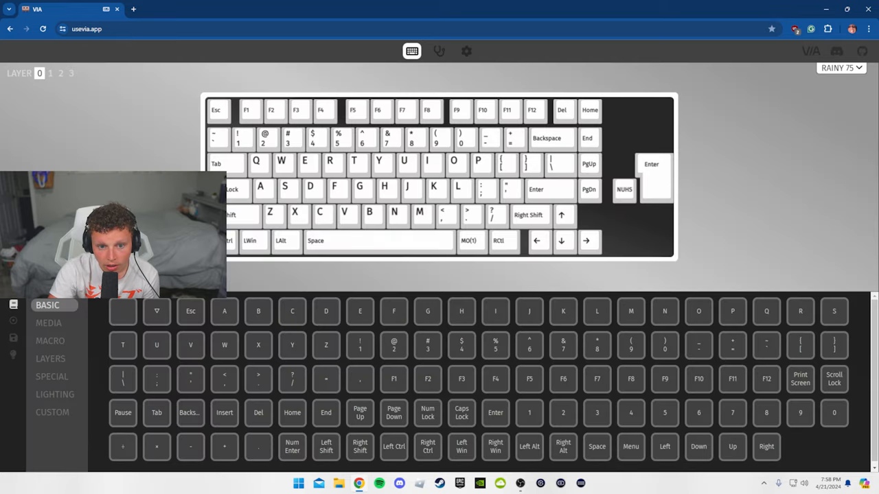
Step: Browse the Media, Macro, Special, Lighting and Custom keycodes, then open the empty M0 macro editor
left_click(427, 311)
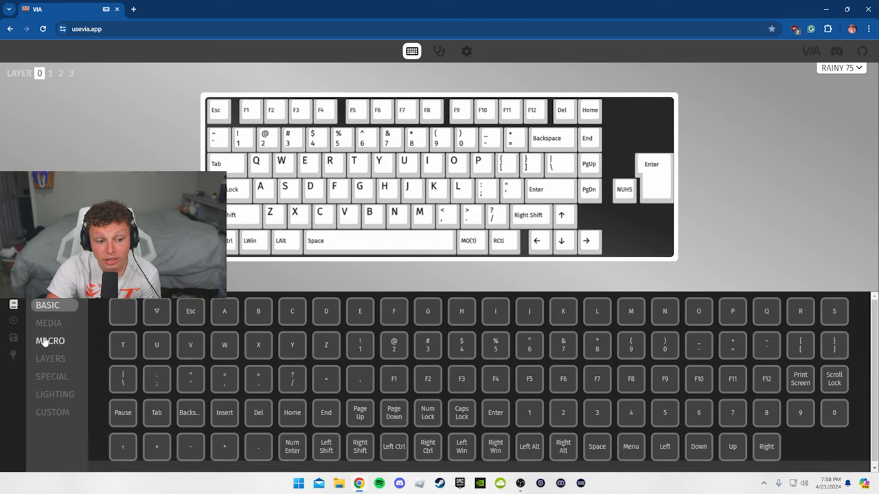
left_click(49, 323)
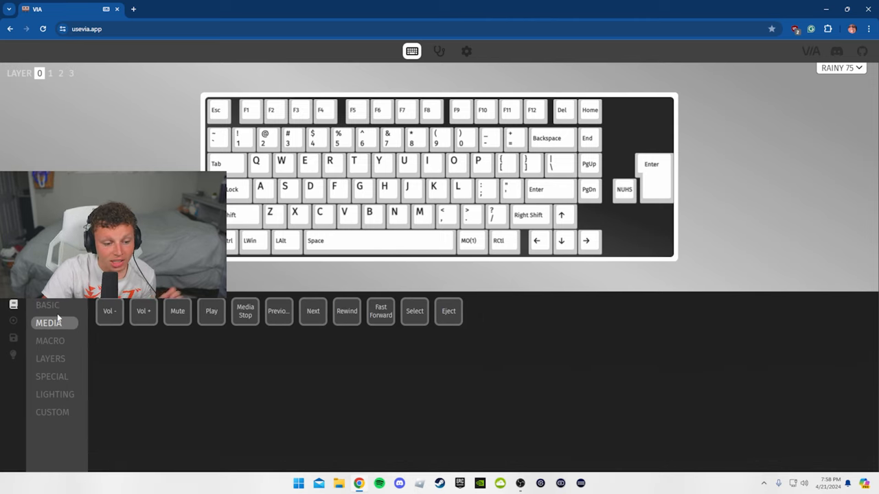
left_click(50, 341)
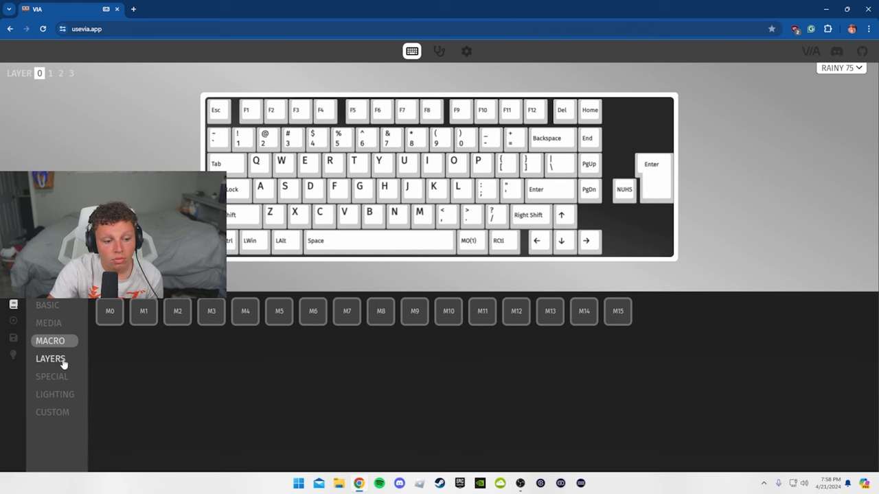
left_click(51, 376)
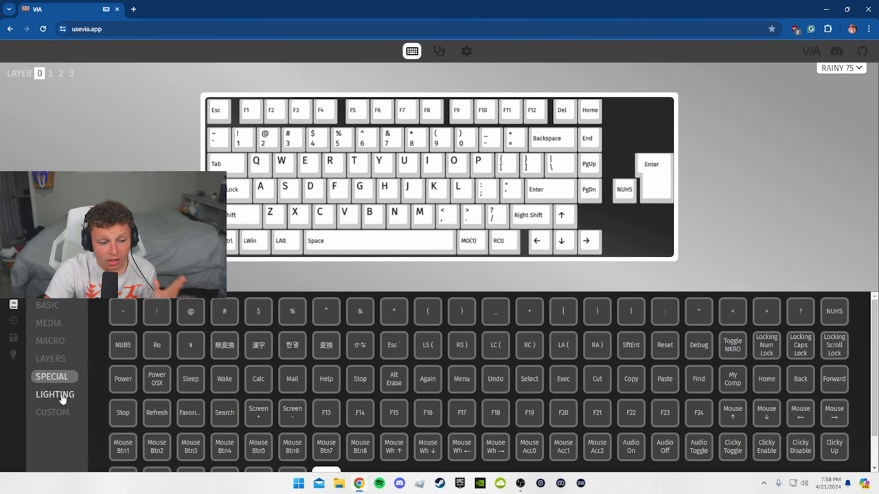
left_click(55, 394)
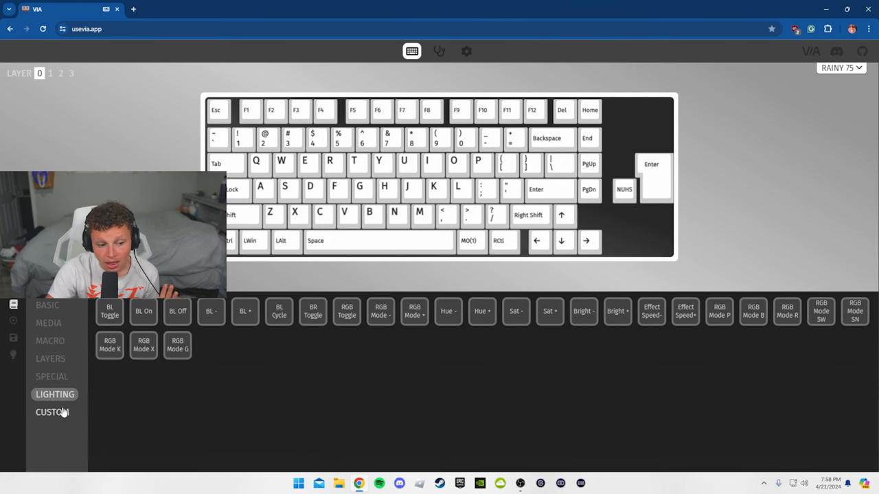
left_click(52, 412)
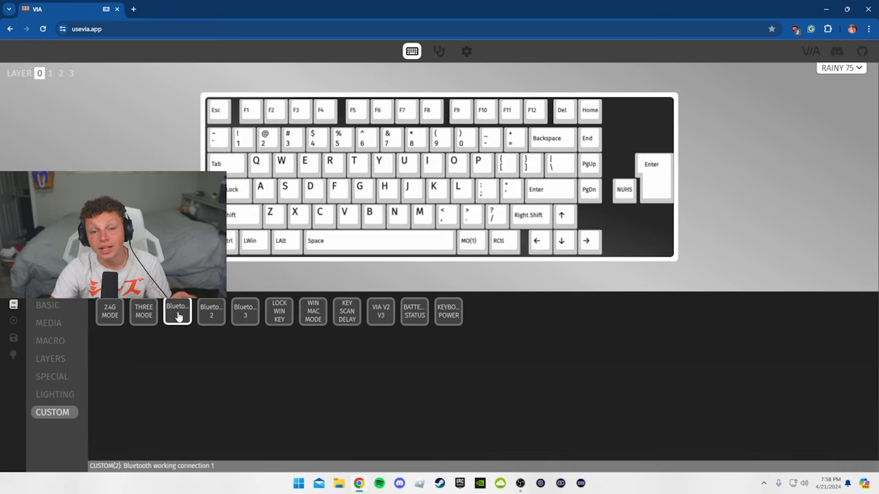
left_click(49, 341)
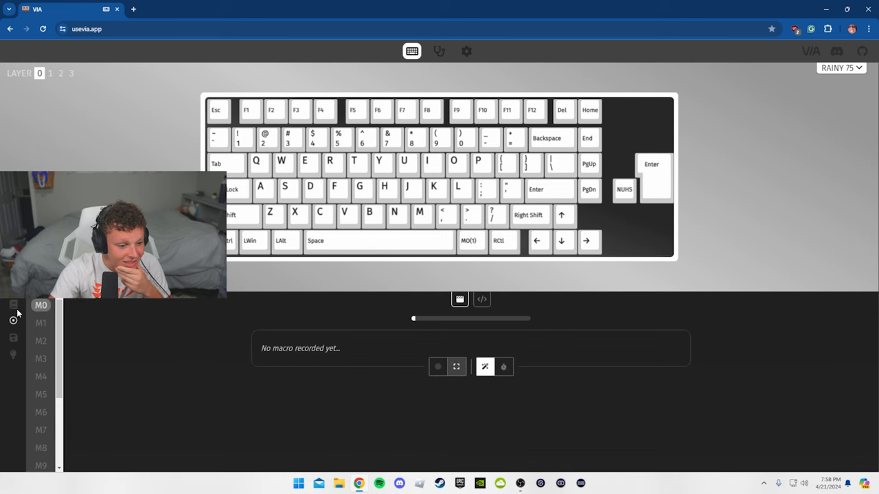
Step: View the backlight effect list, keeping LIGHT_MODE, then open a new Google browser tab
left_click(13, 354)
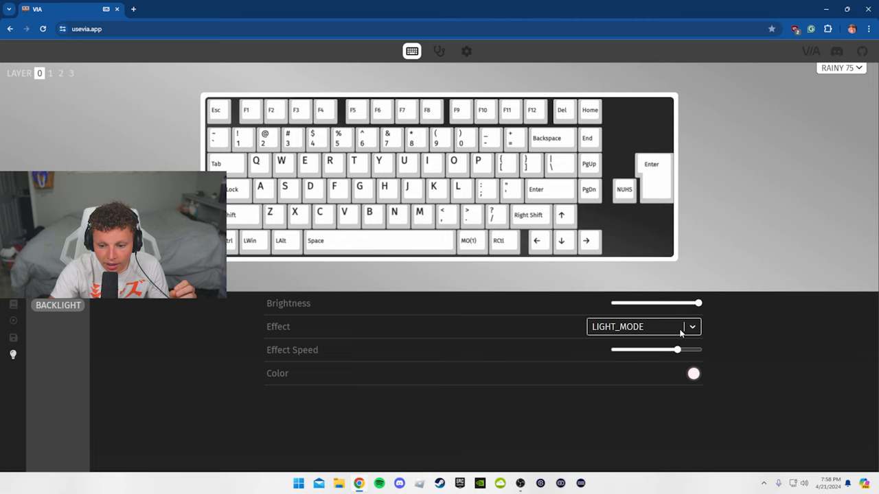
left_click(690, 326)
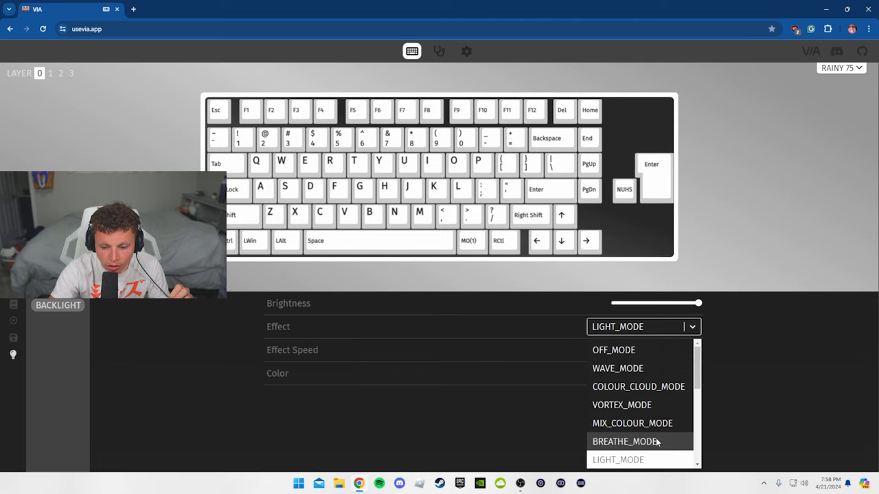
left_click(617, 460)
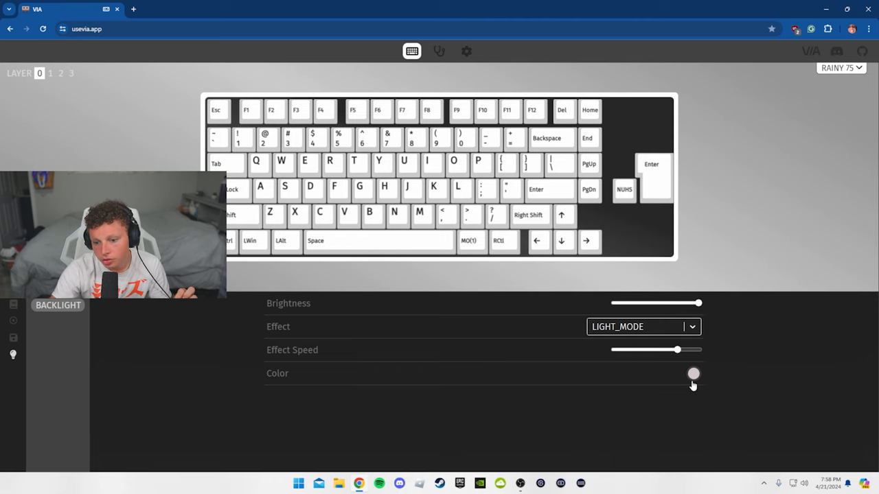
mouse_move(781, 418)
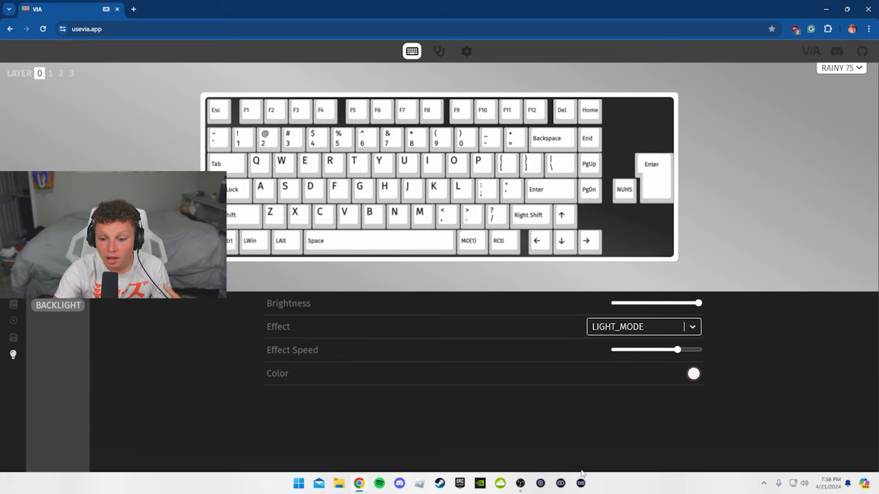
mouse_move(293, 428)
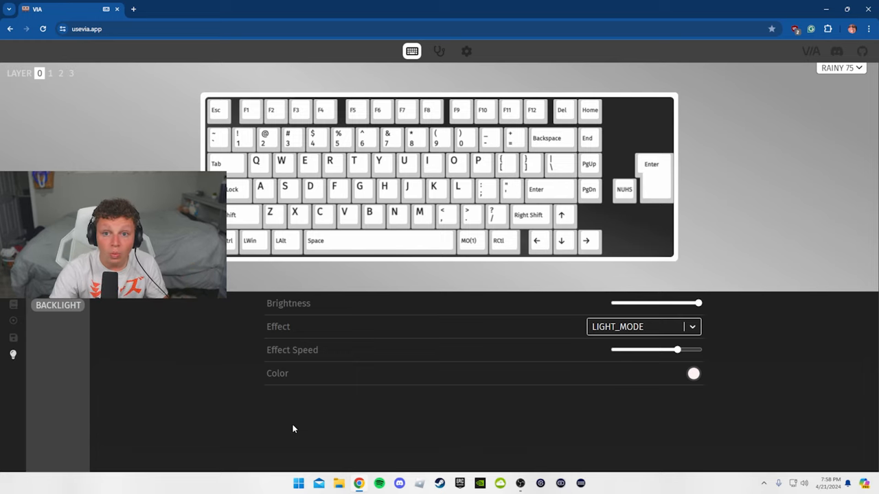
mouse_move(447, 179)
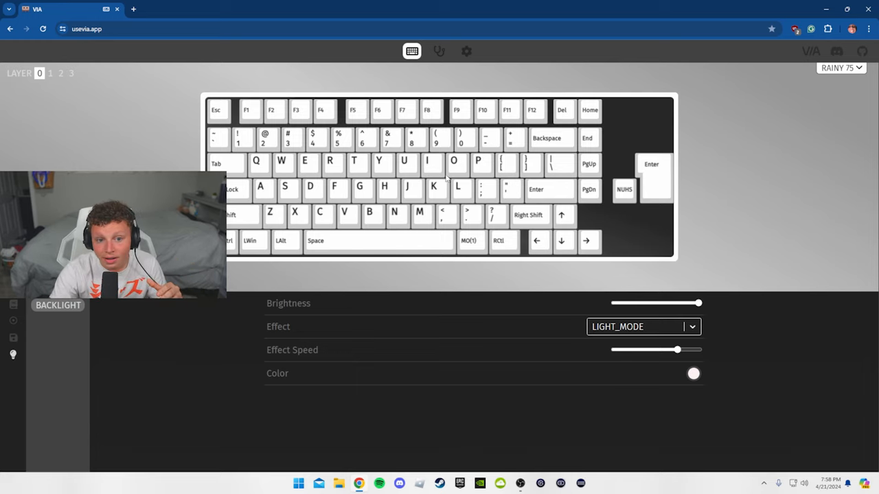
left_click(134, 8)
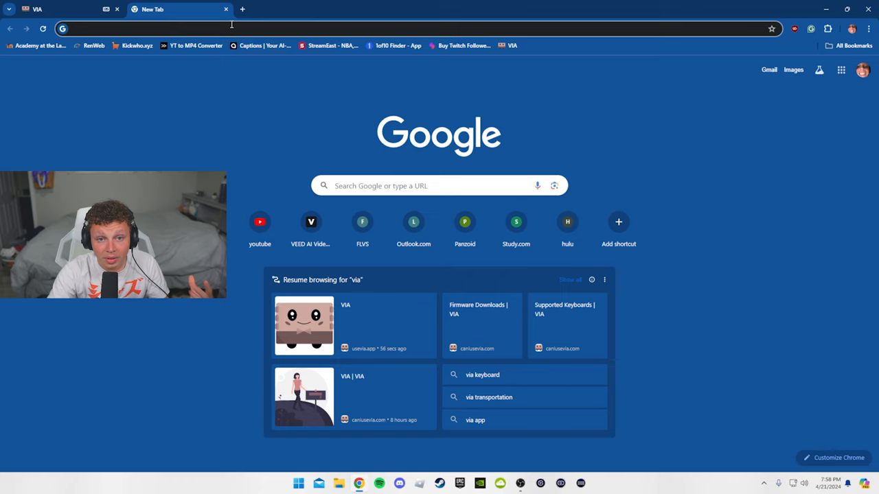
mouse_move(318, 142)
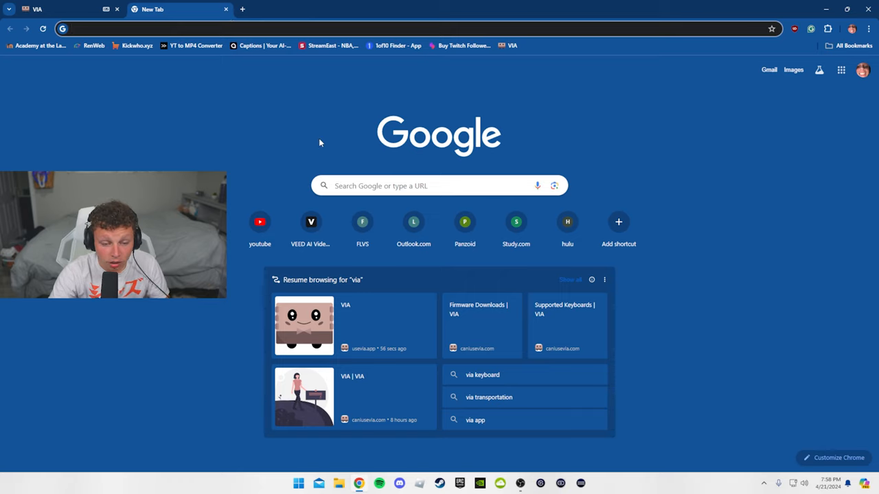